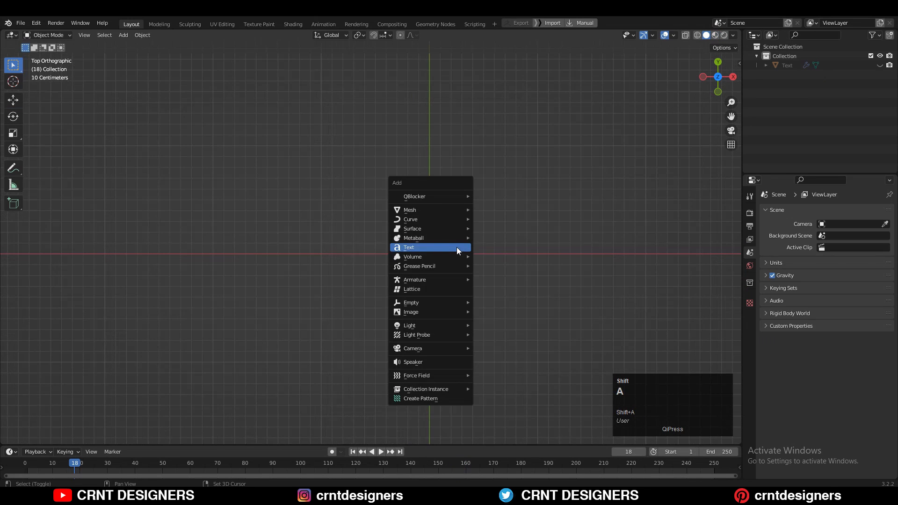
Add a text object reading YAAR with Fast Editing outlines, ready for conversion to geometry
click(408, 247)
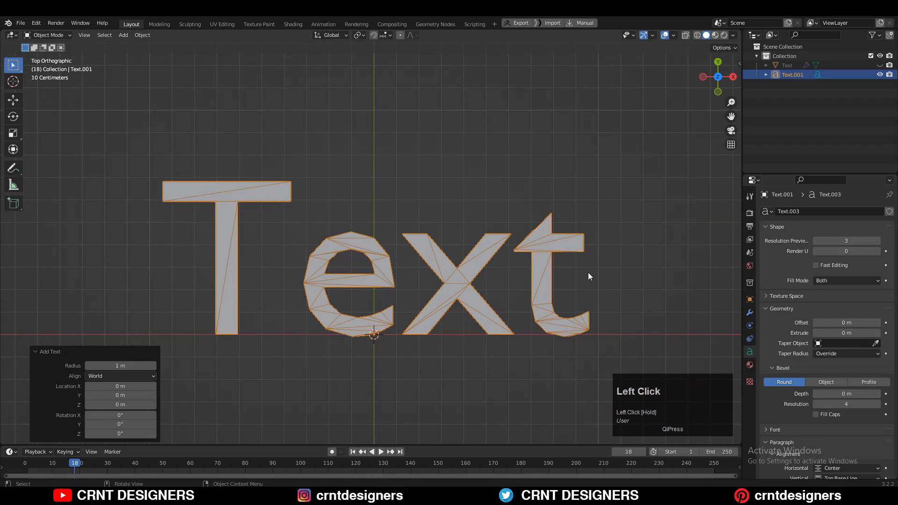
key(Tab)
text(Y)
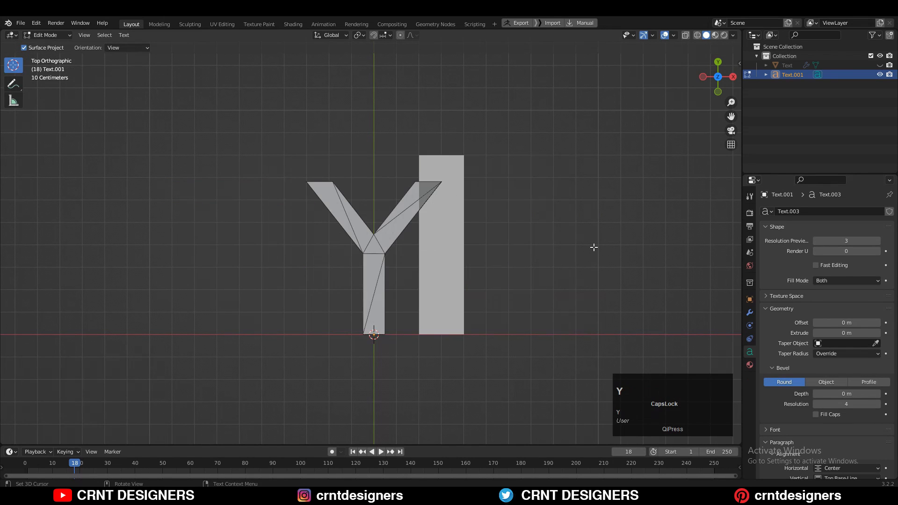
text(AARI)
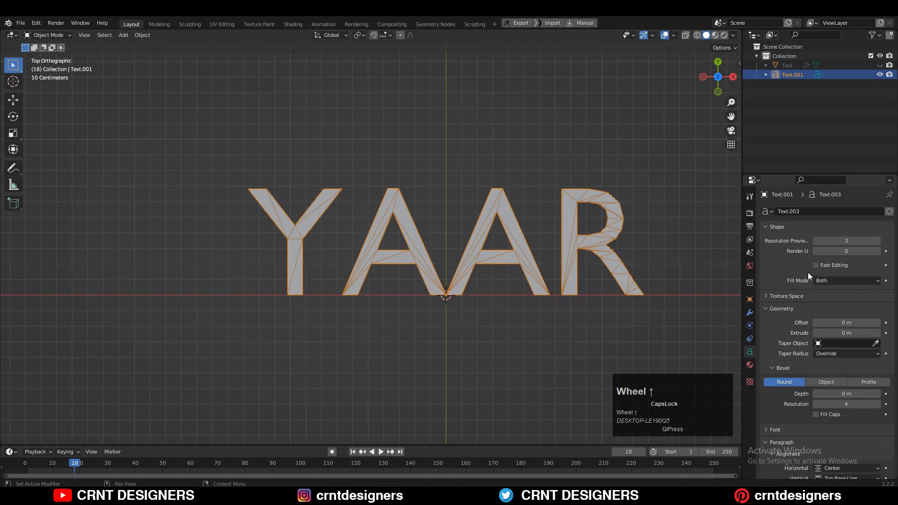
click(815, 264)
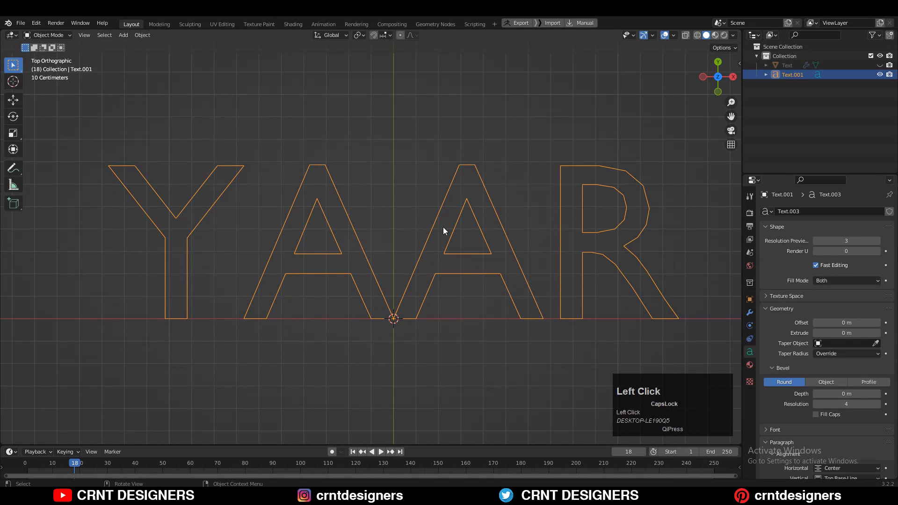
right_click(443, 231)
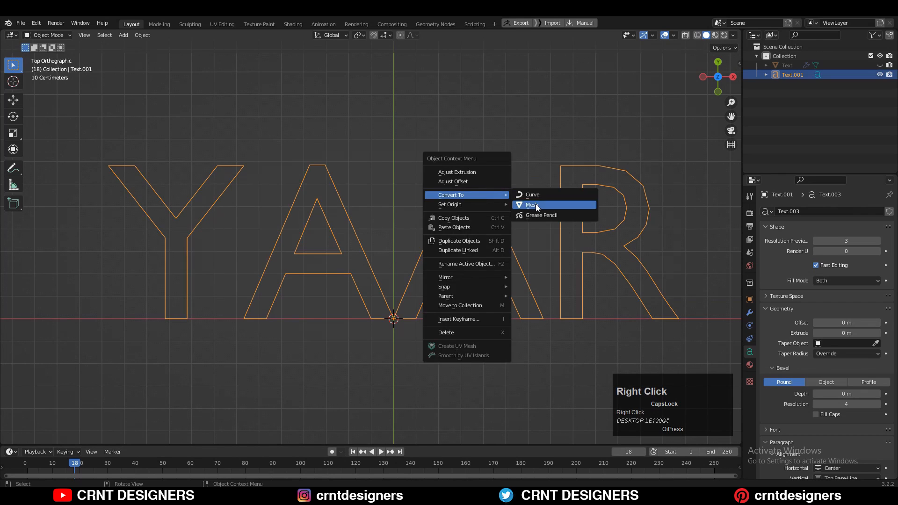
Convert YAAR to a mesh and fill the A and R counter outlines with faces
click(532, 205)
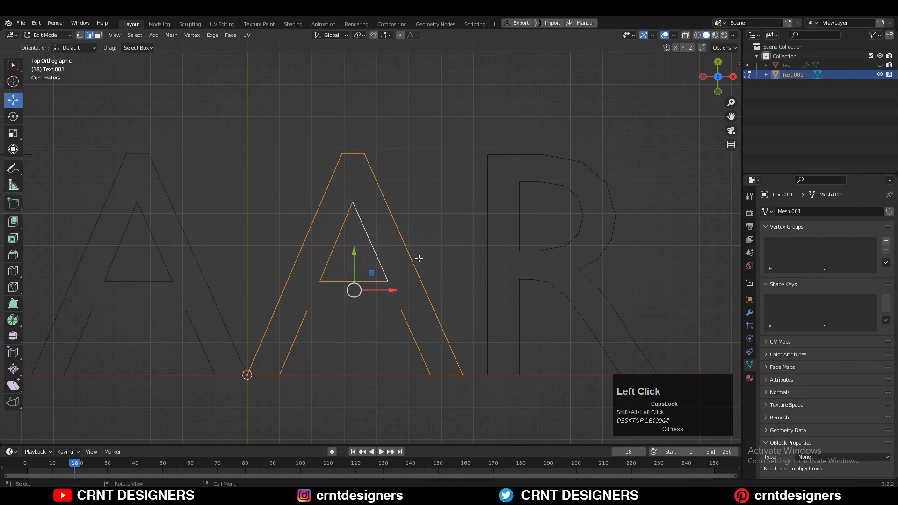
scroll(down, 3)
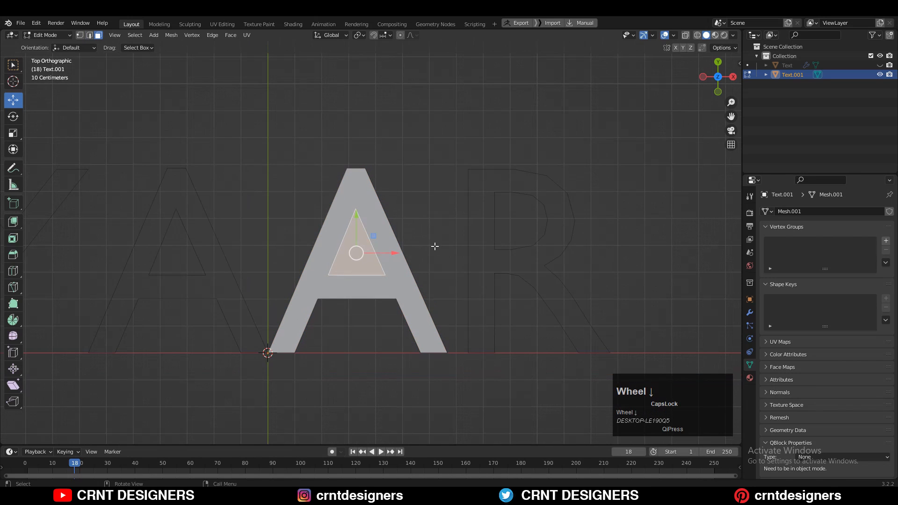
key(Tab)
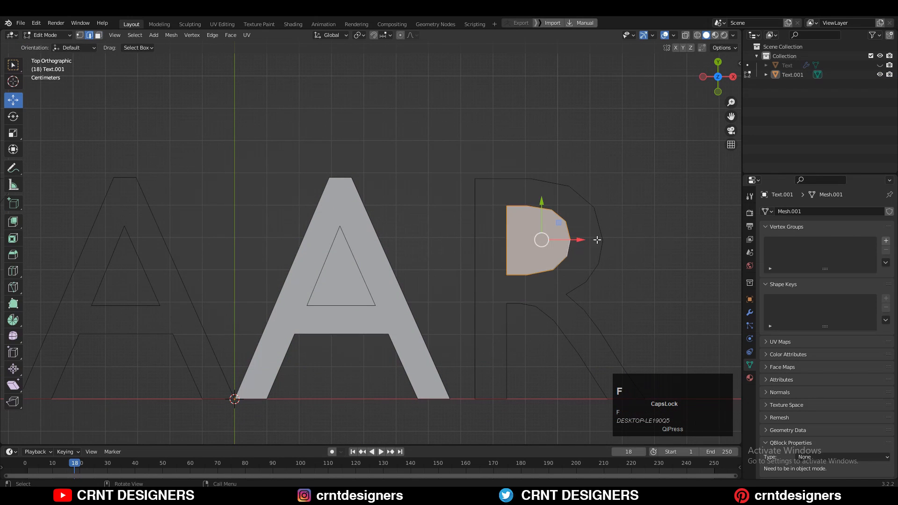
key(Tab)
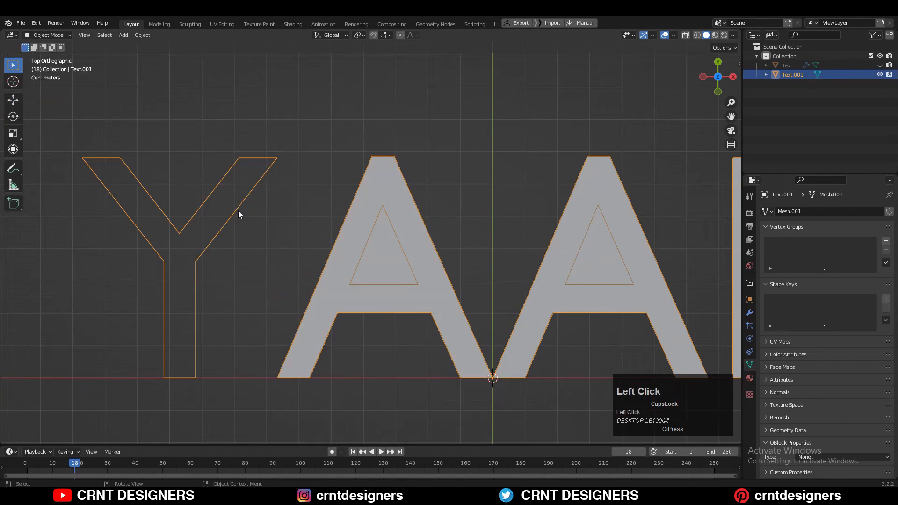
key(Tab)
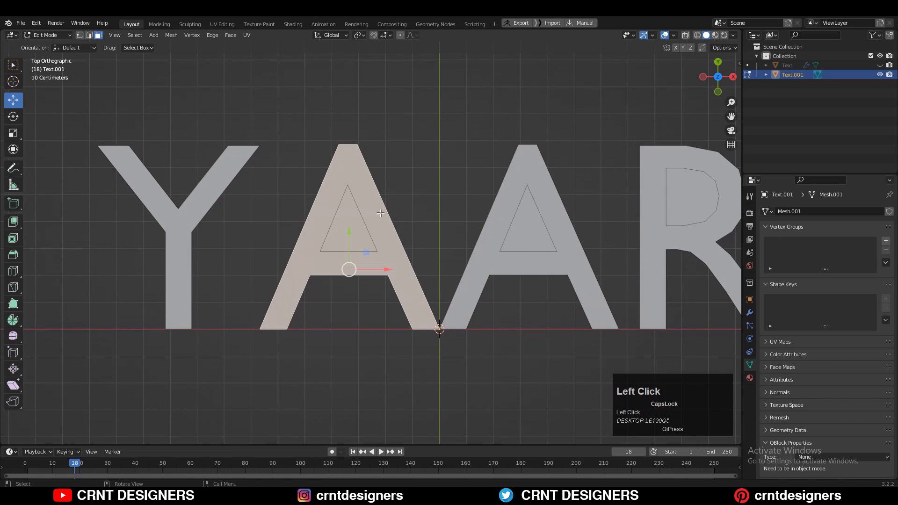
Separate the selected A geometry into its own object
key(p)
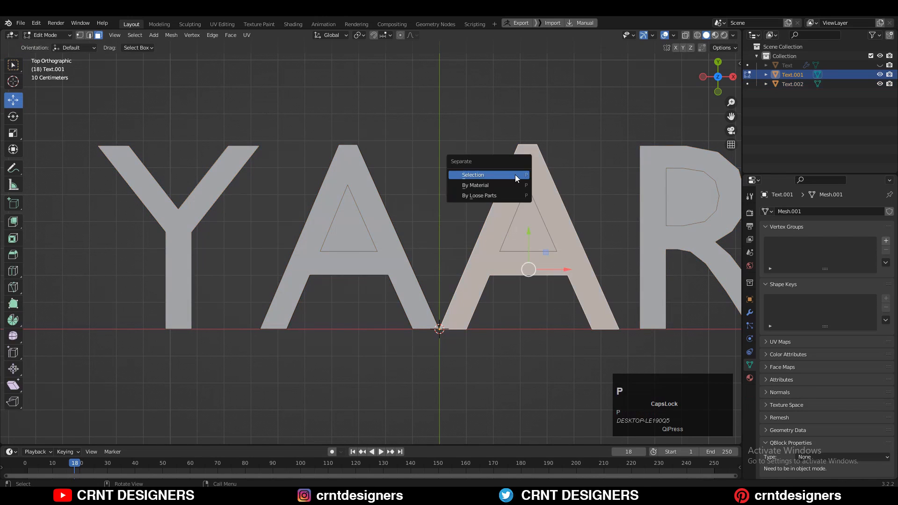
click(473, 175)
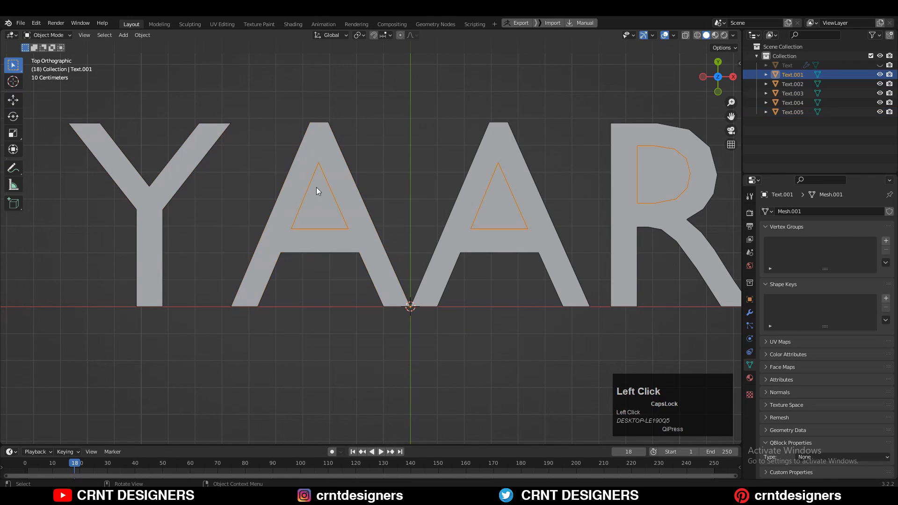
Extrude the A and R counter faces upward into solid blocks above the flat letters
key(Tab)
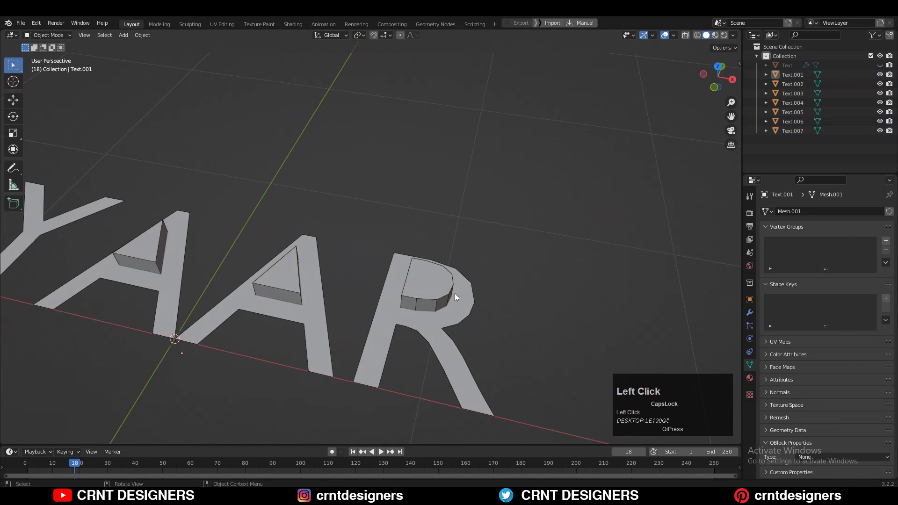
Boolean-difference the counter blocks out of the A's and R and apply the cuts permanently
click(435, 292)
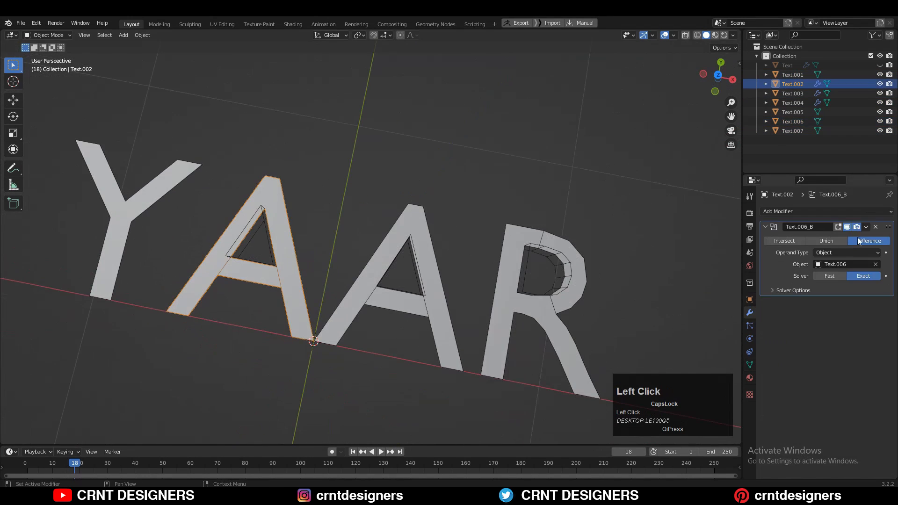
click(866, 226)
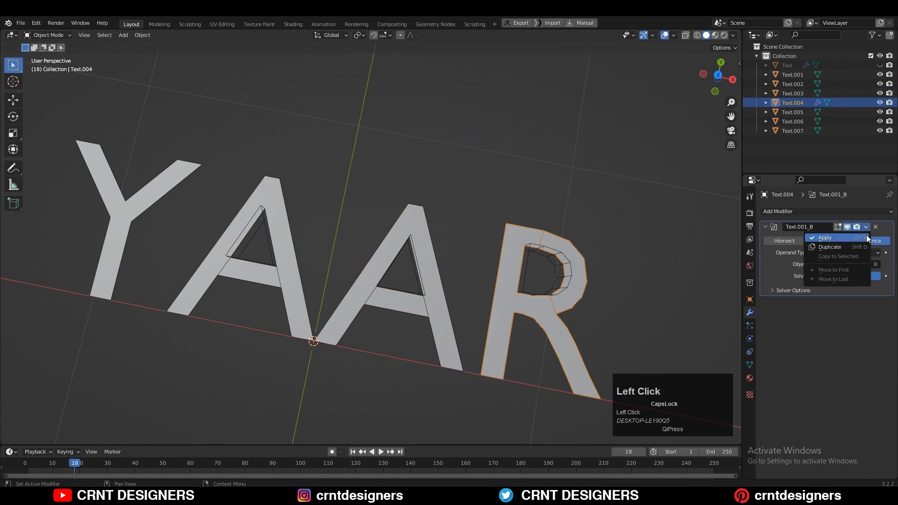
key(Tab)
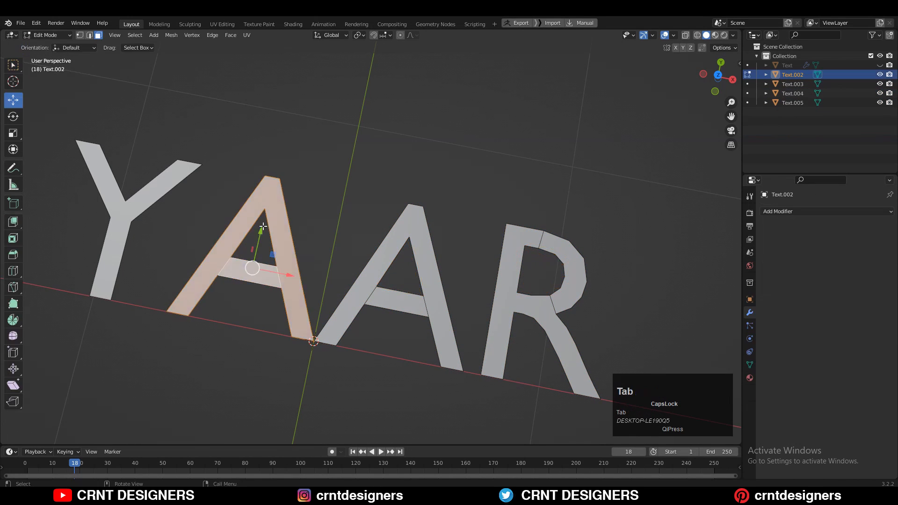
Cut new edge loops through the A letter for cleaner subdivision topology
key(Tab)
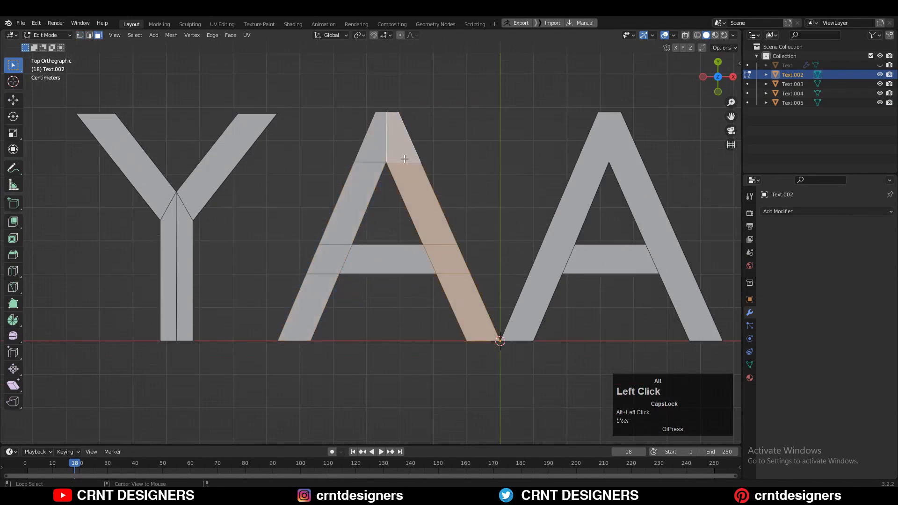
key(Tab)
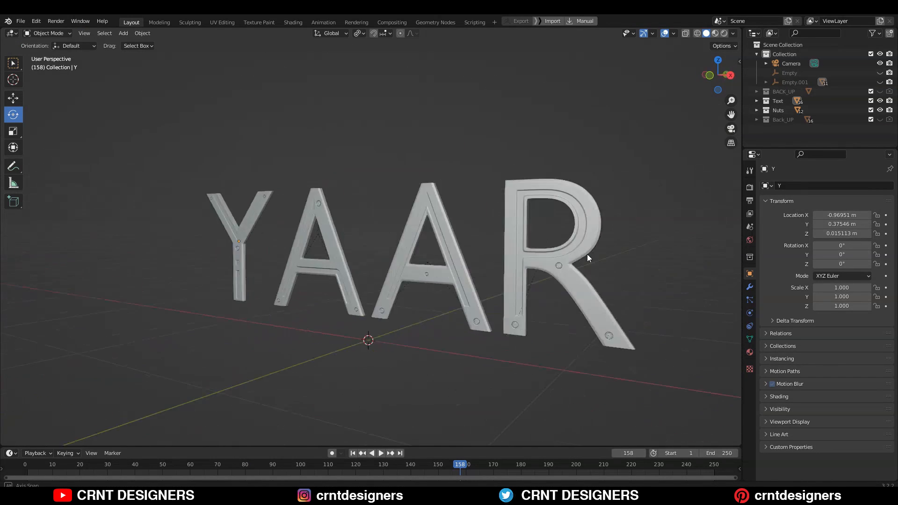
Inspect the Y's mesh topology, then display the YAAR letters in their red material preview
key(Tab)
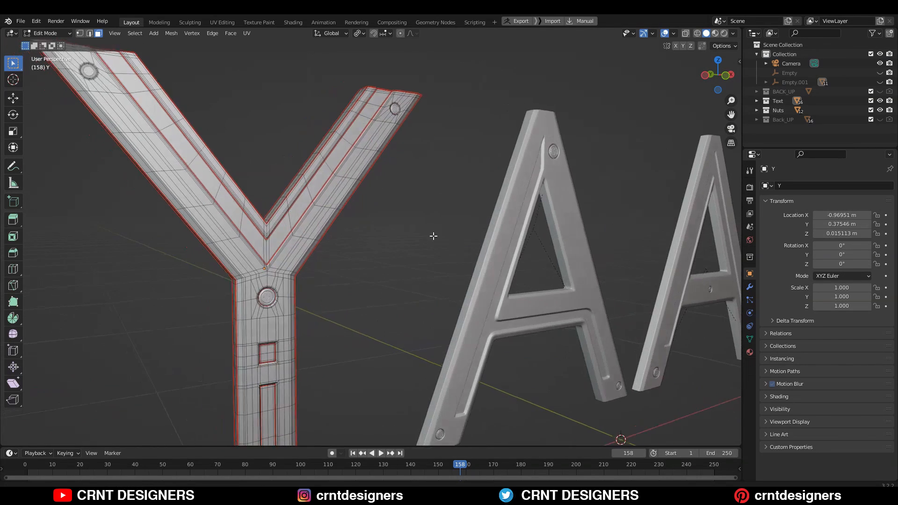
key(Tab)
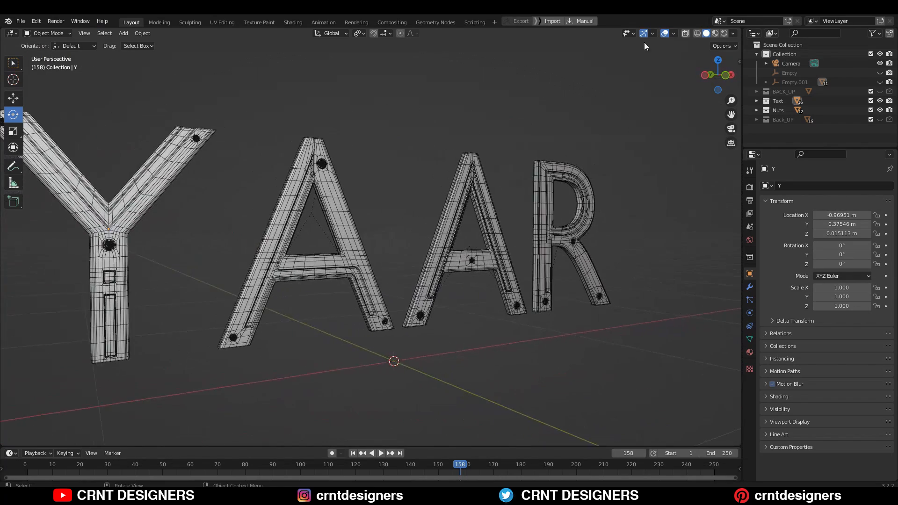
click(715, 33)
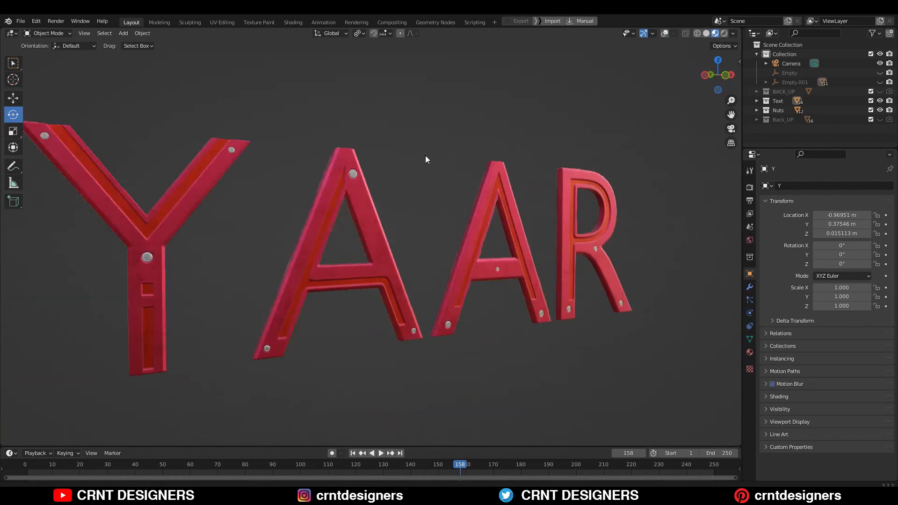